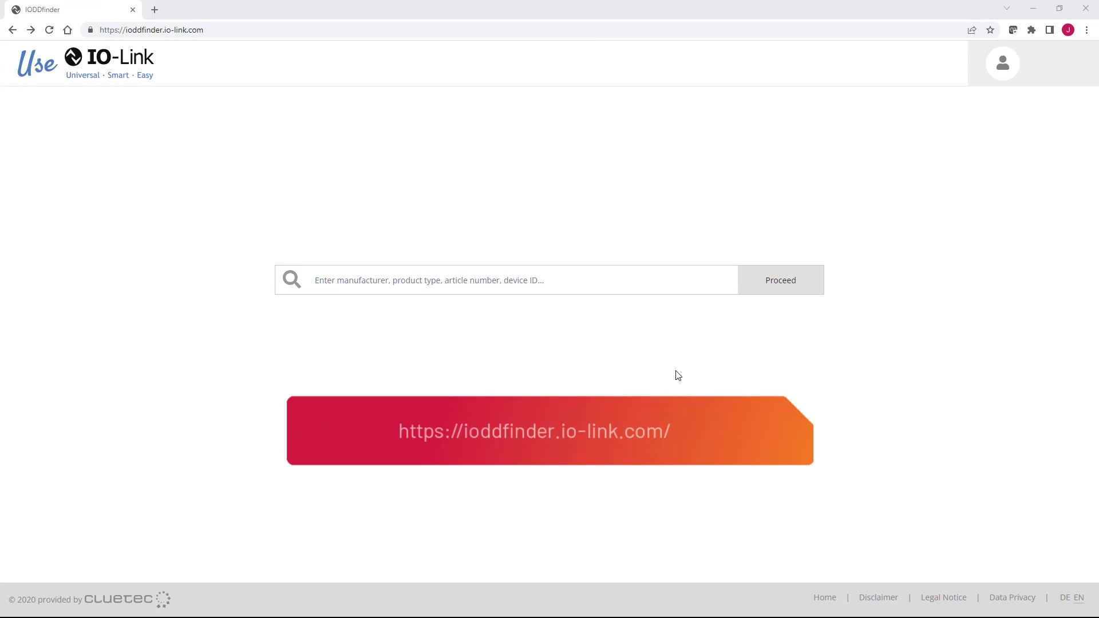
Search IODDfinder for q4xtklaf100-q8 and download the Banner Engineering IODD zip
click(453, 280)
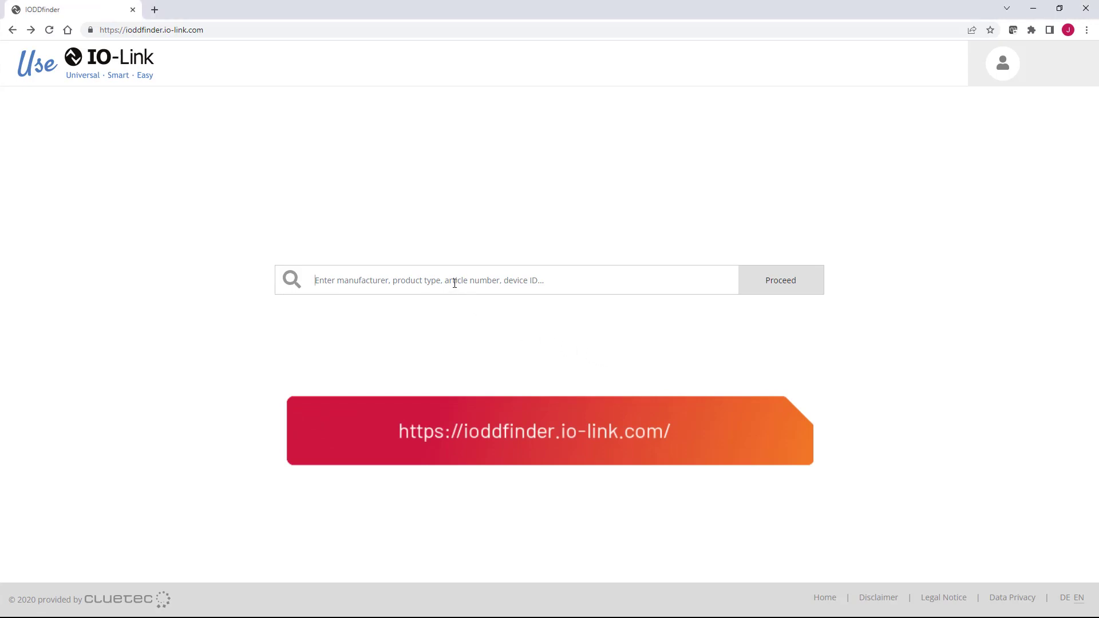
text(q4xtklaf100-q8)
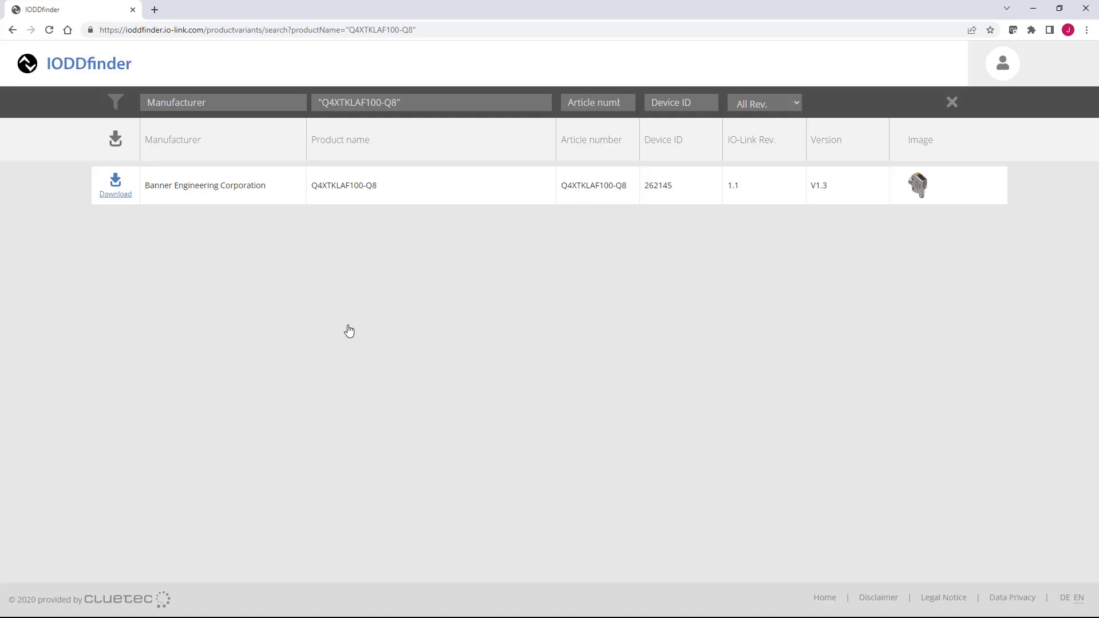
mouse_move(325, 315)
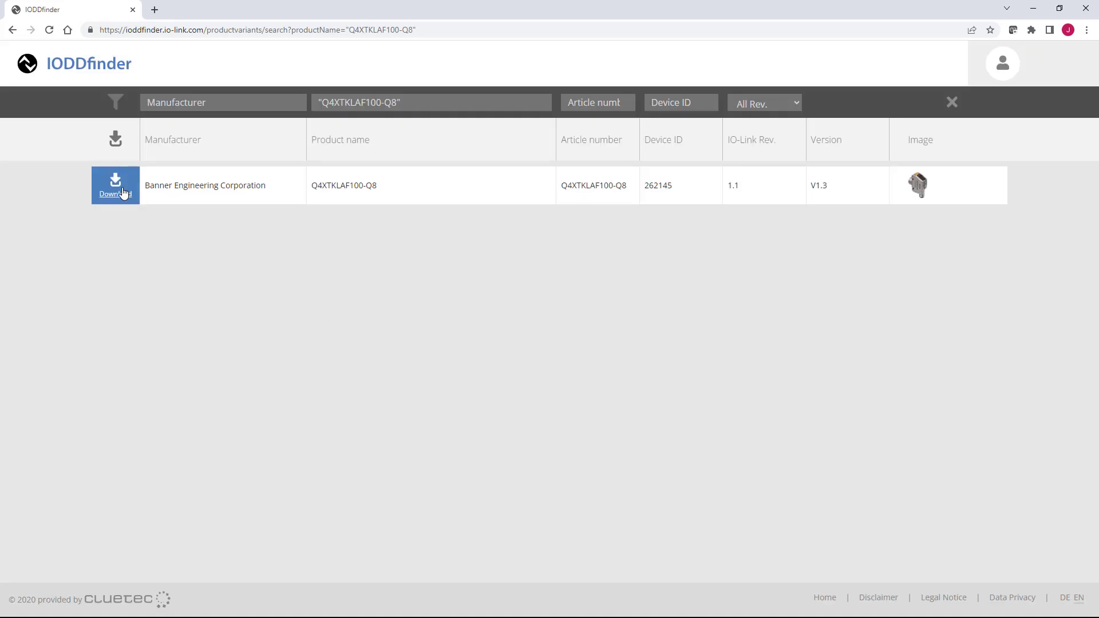
click(115, 185)
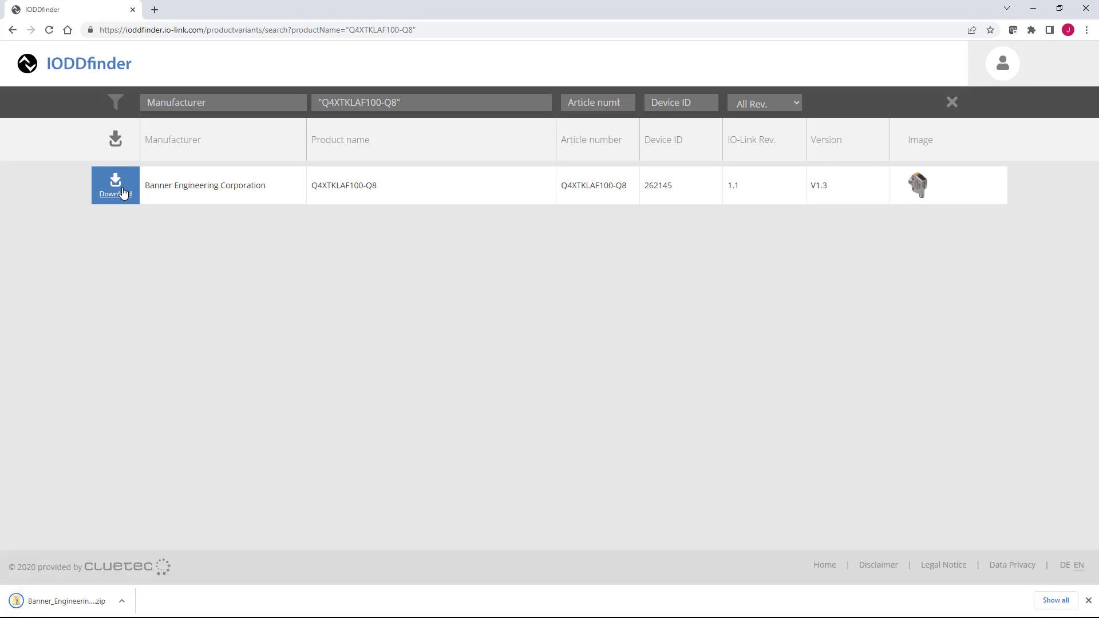
click(115, 185)
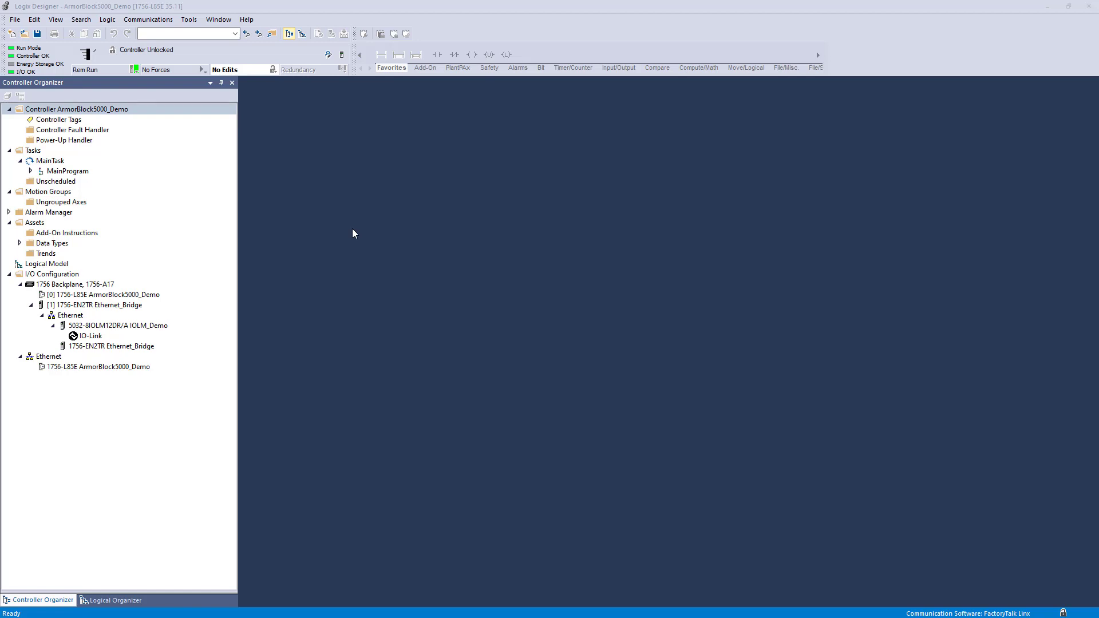
Launch the EDS Hardware Installation Tool and choose to register a device description file
click(187, 18)
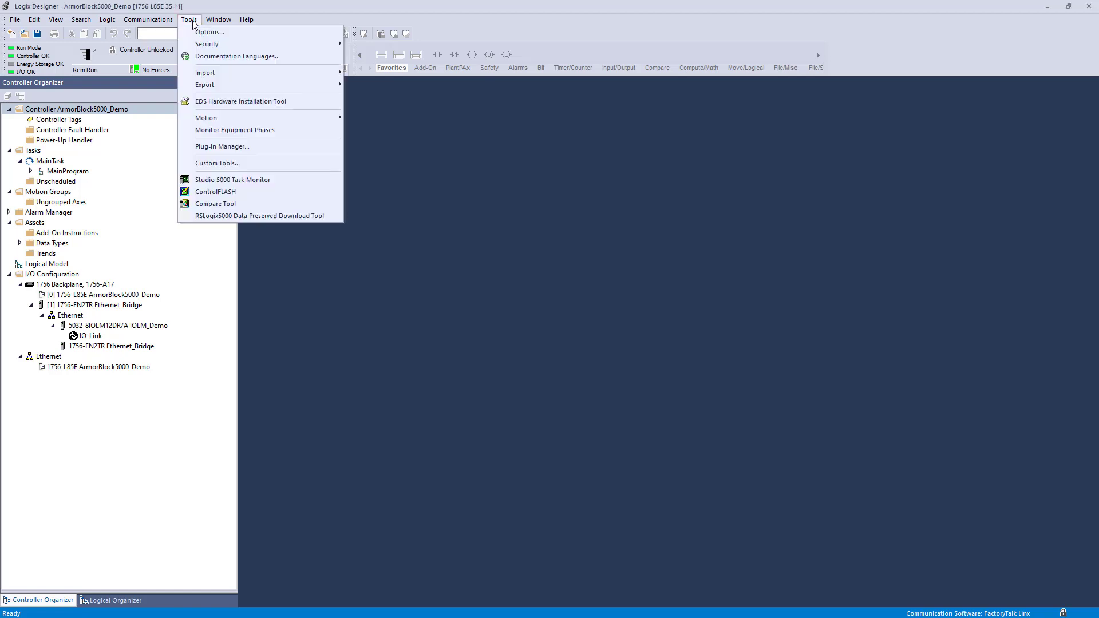
mouse_move(240, 101)
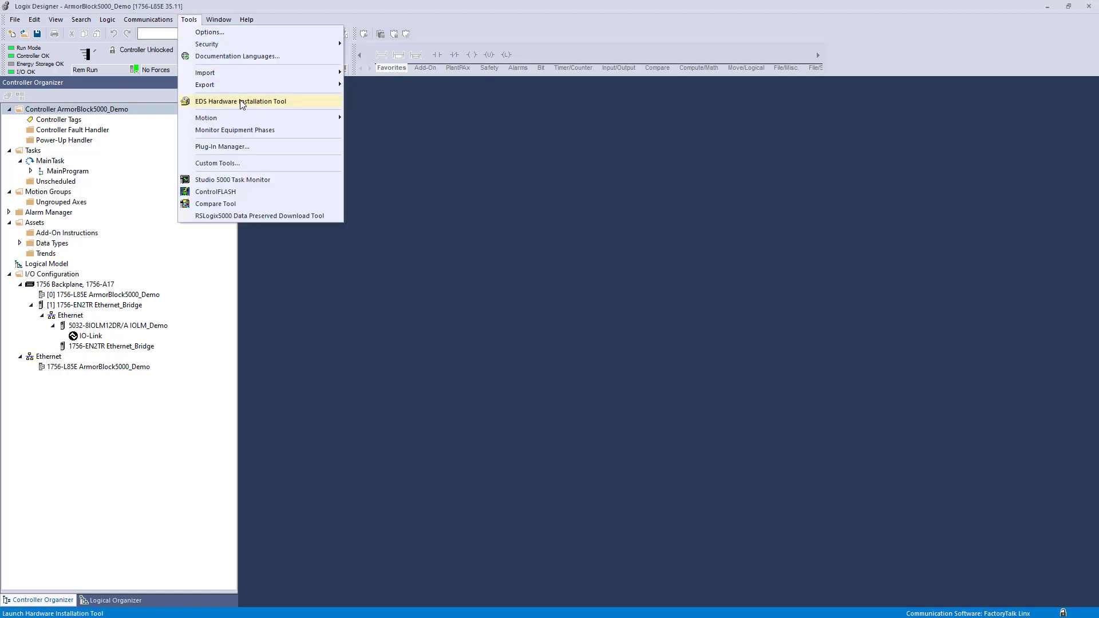
click(241, 101)
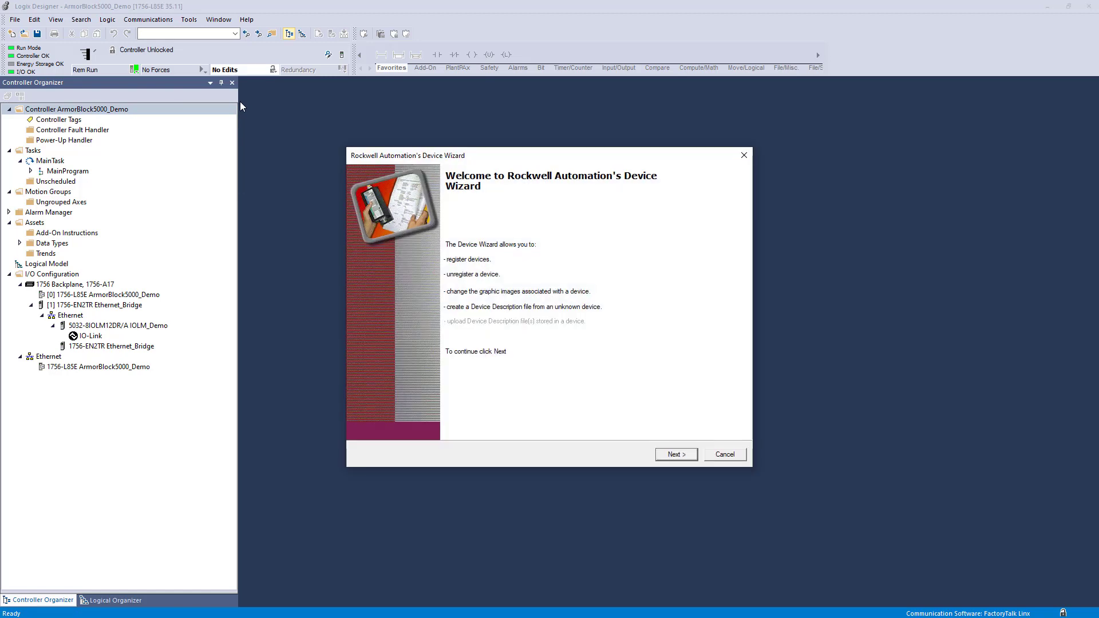
mouse_move(548, 356)
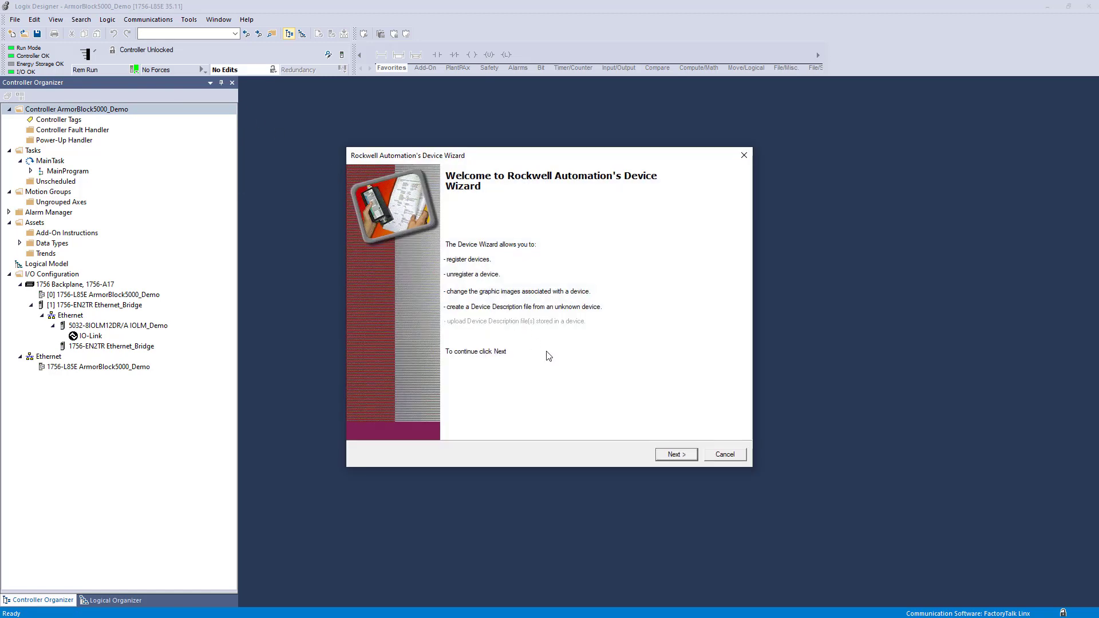
click(675, 454)
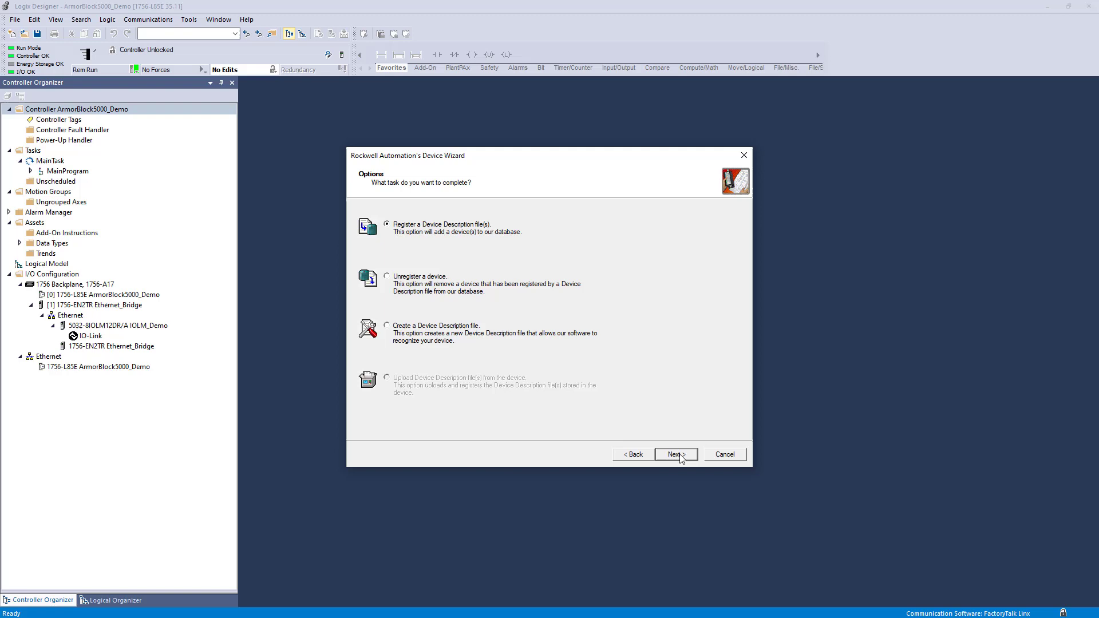
click(674, 453)
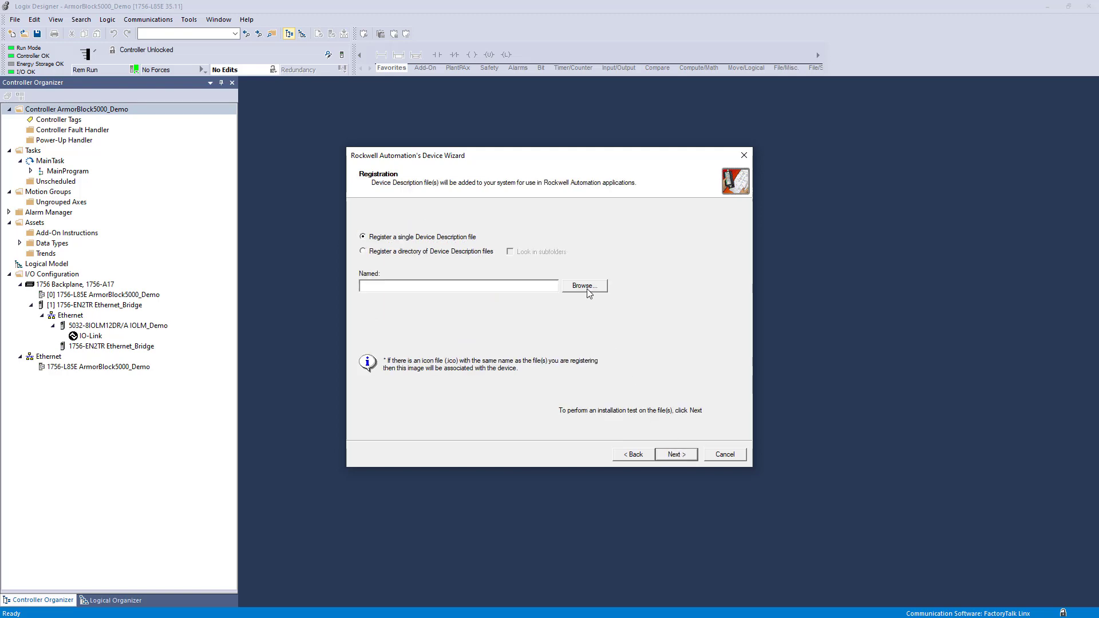
click(583, 285)
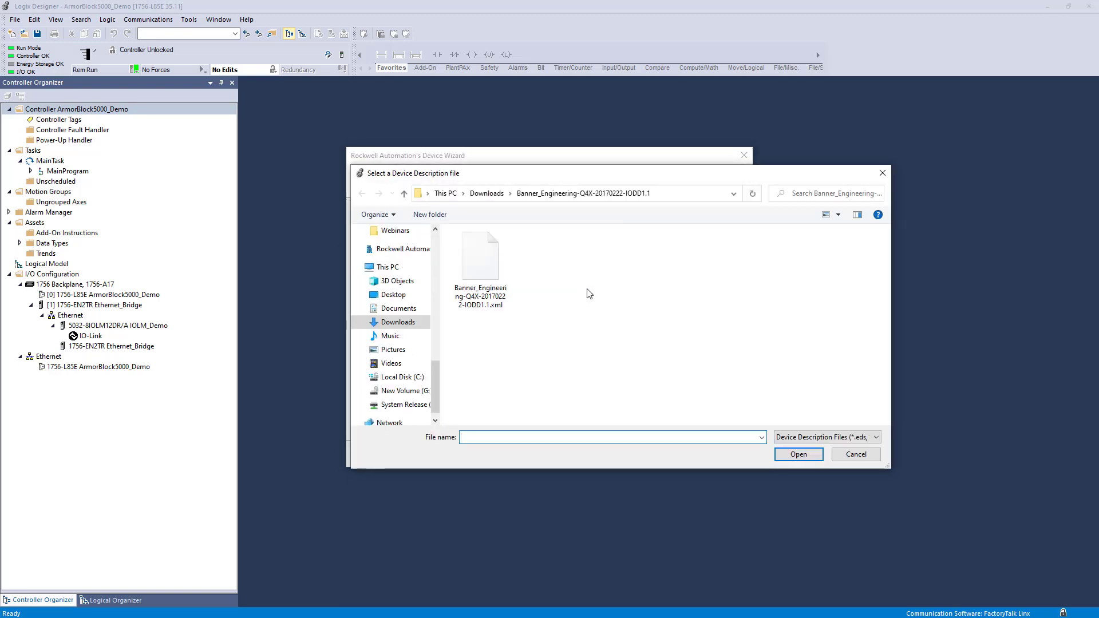
Select the Banner IODD file, pass the test, image and summary pages, and finish
click(797, 454)
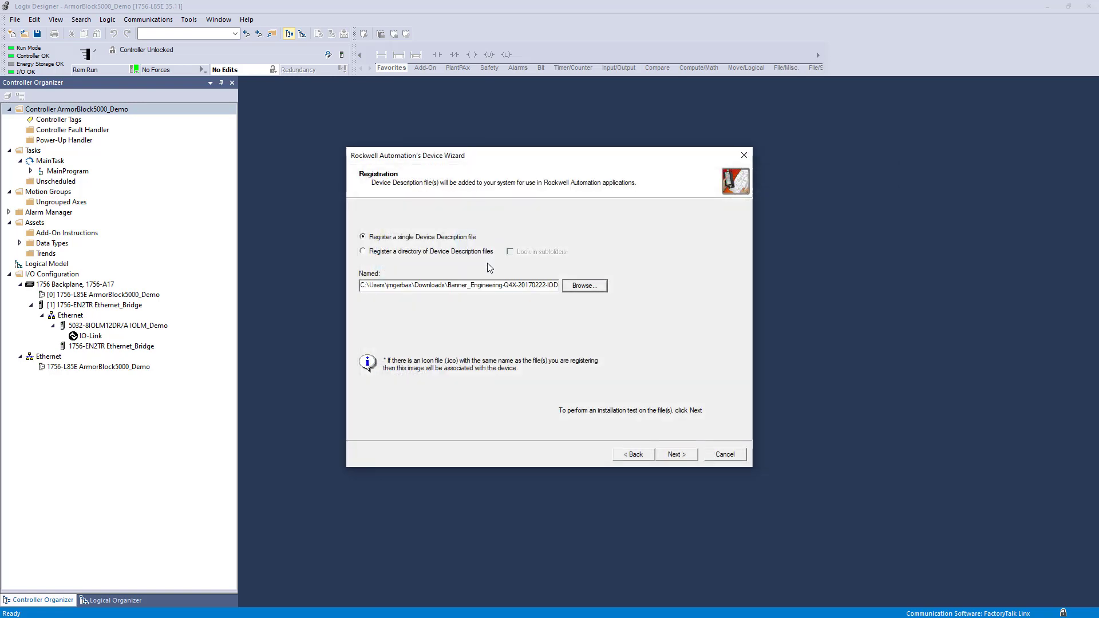
click(675, 454)
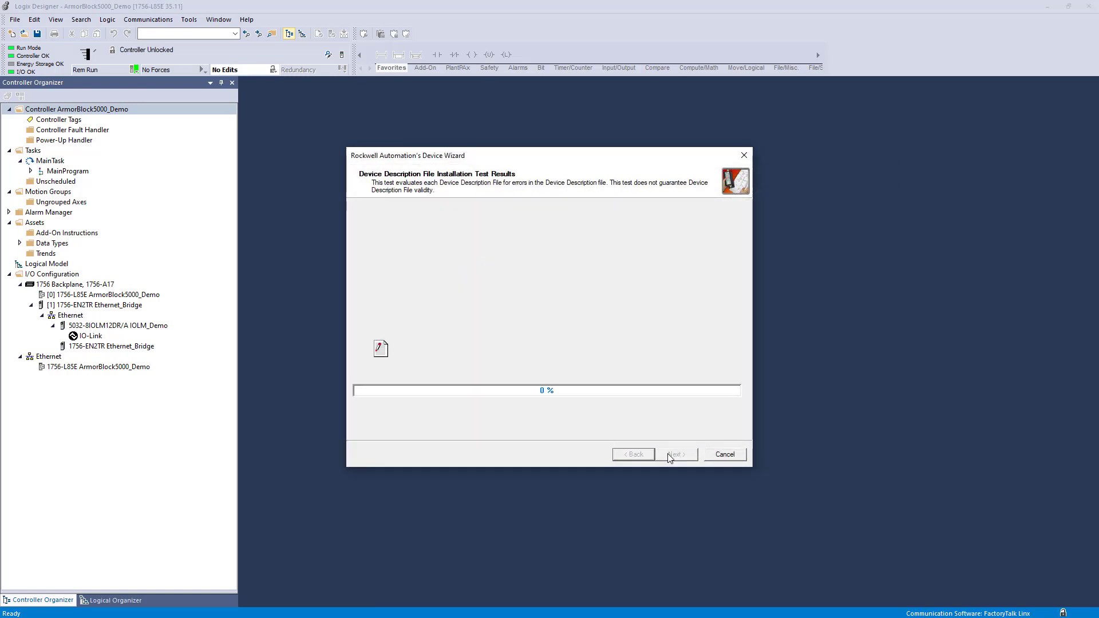
click(674, 454)
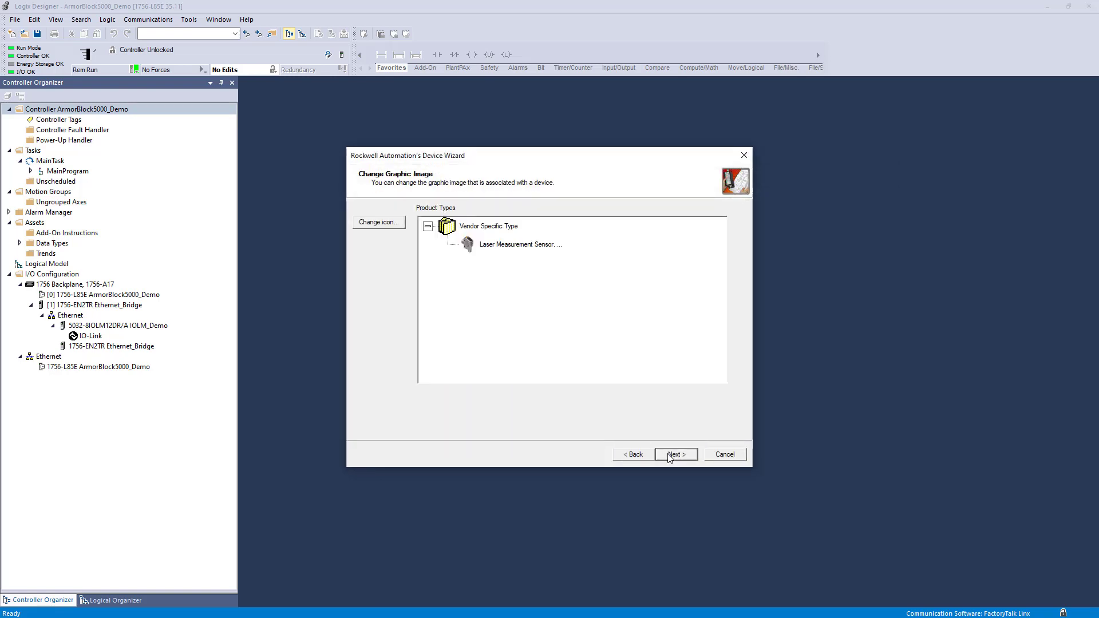
click(675, 454)
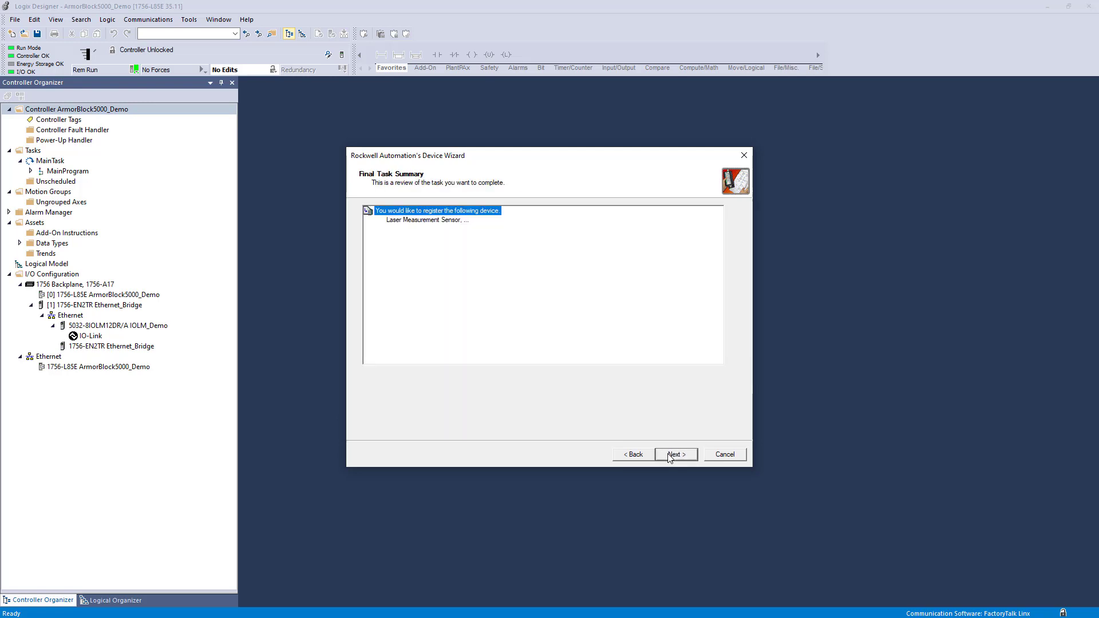
click(674, 454)
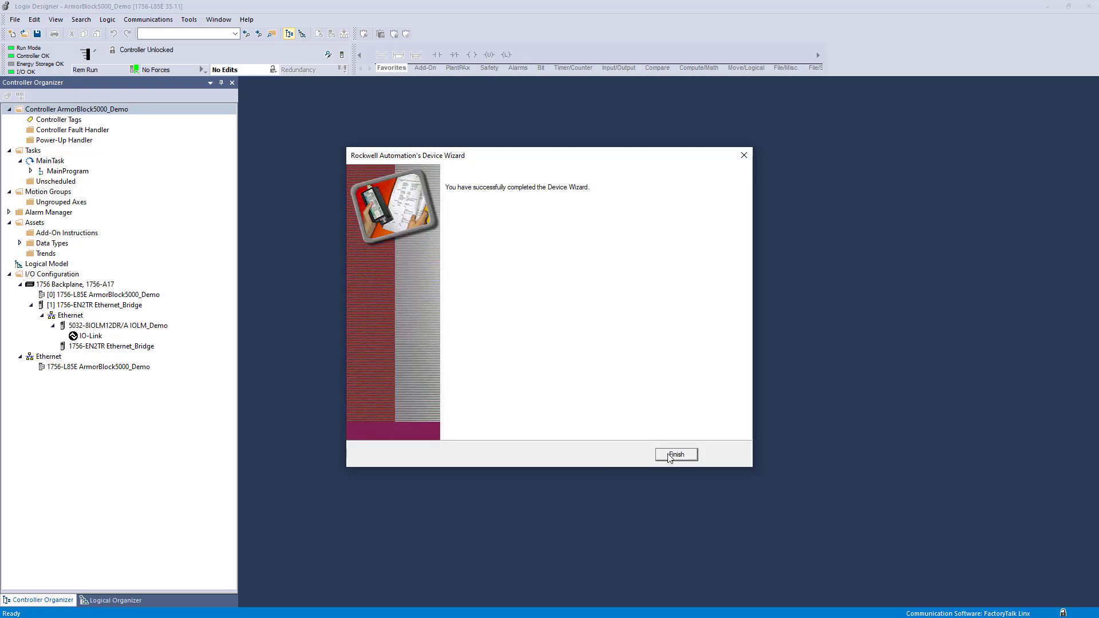
click(675, 453)
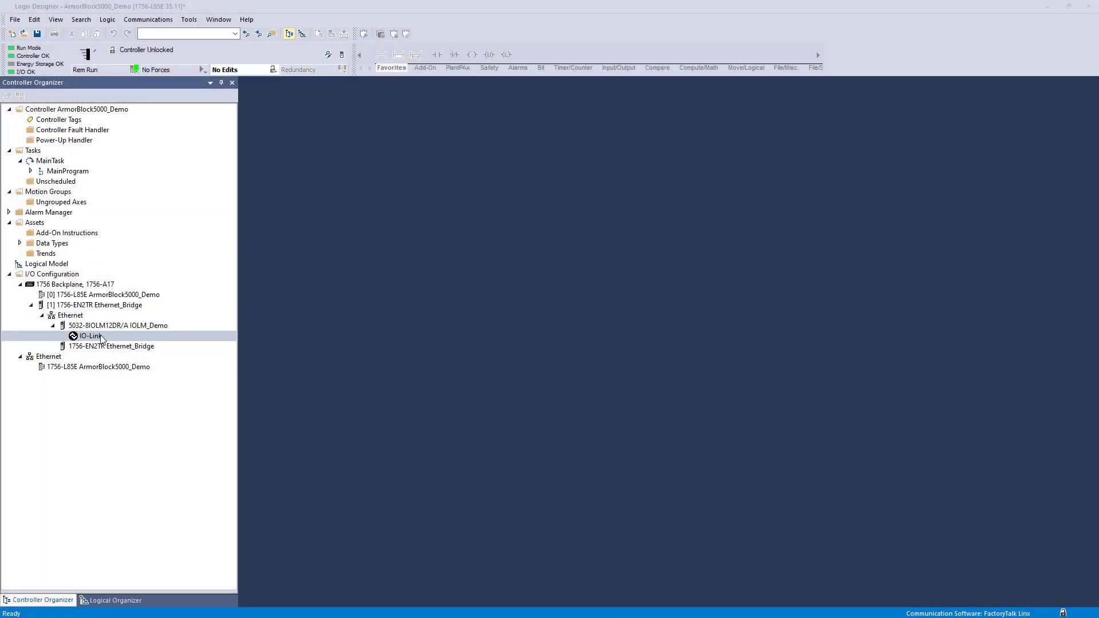
Filter the IO-Link module catalog by 42ef-d2m and create the 42EF-D2MPAK-xx (108) sensor
click(90, 335)
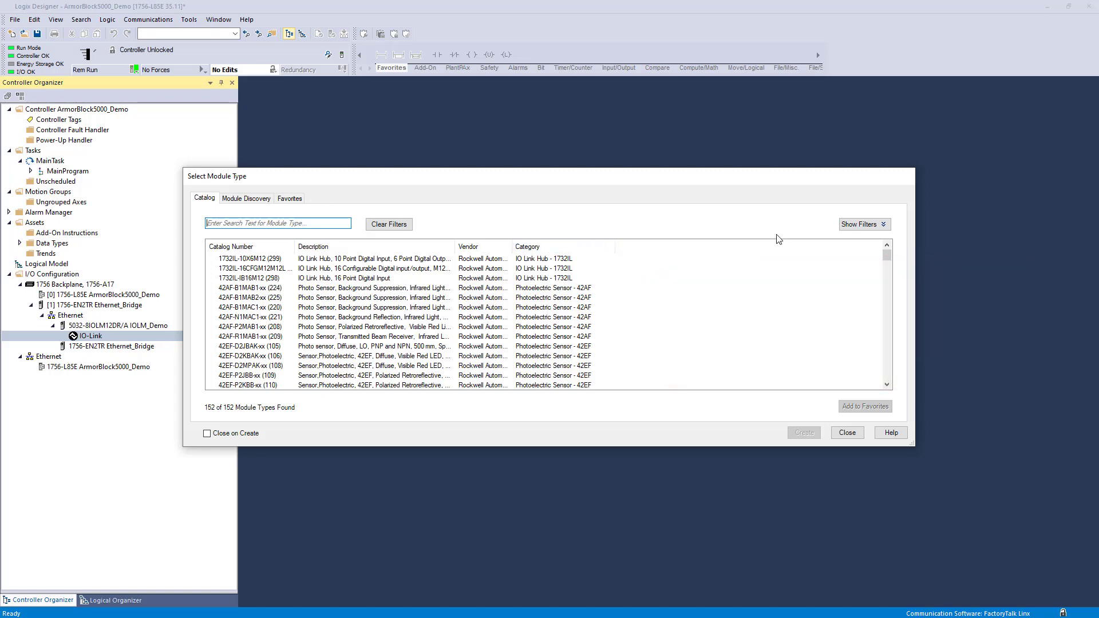
click(863, 224)
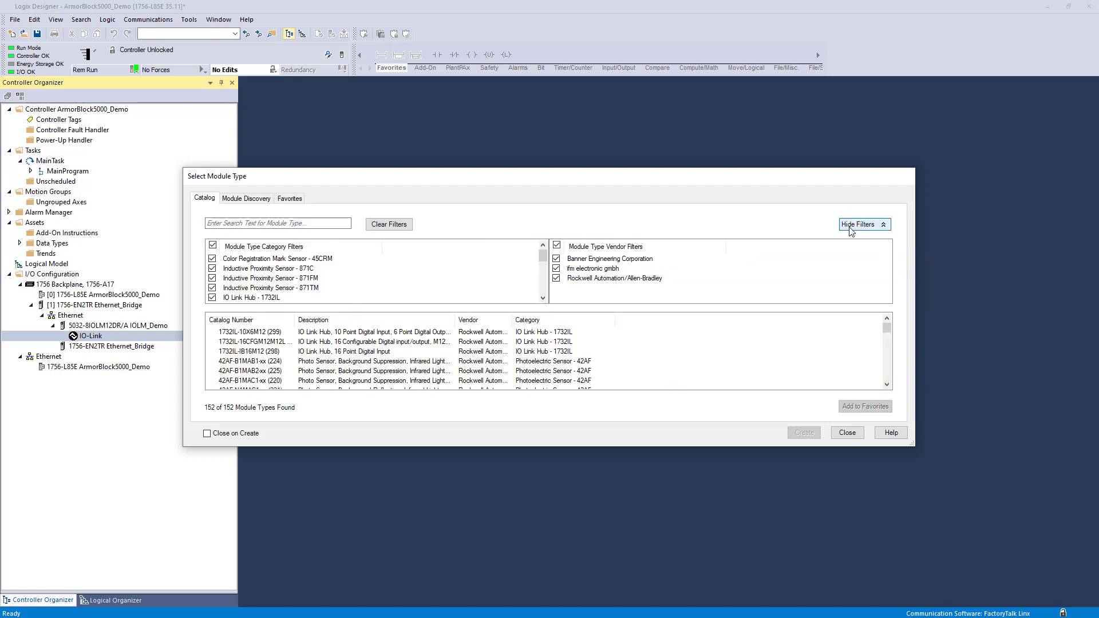
mouse_move(418, 221)
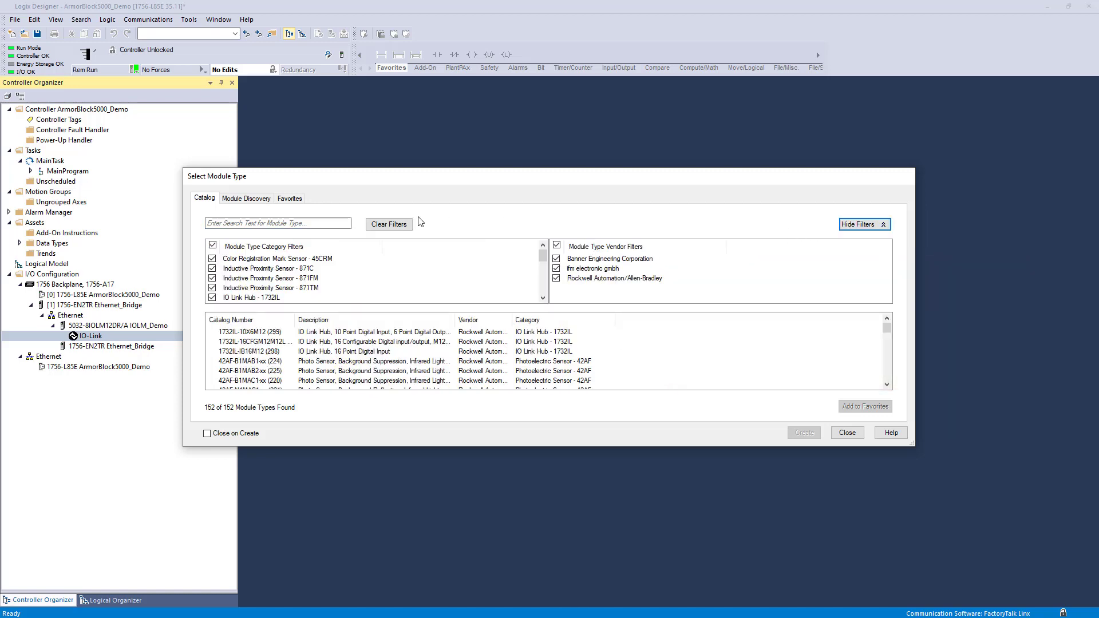
click(277, 222)
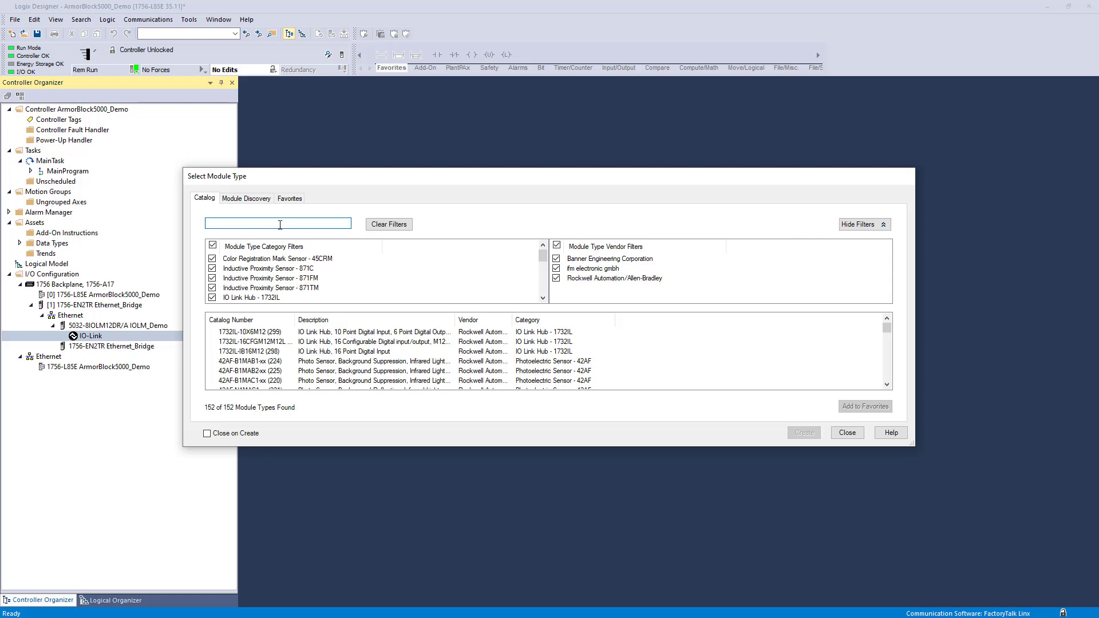
text(42e)
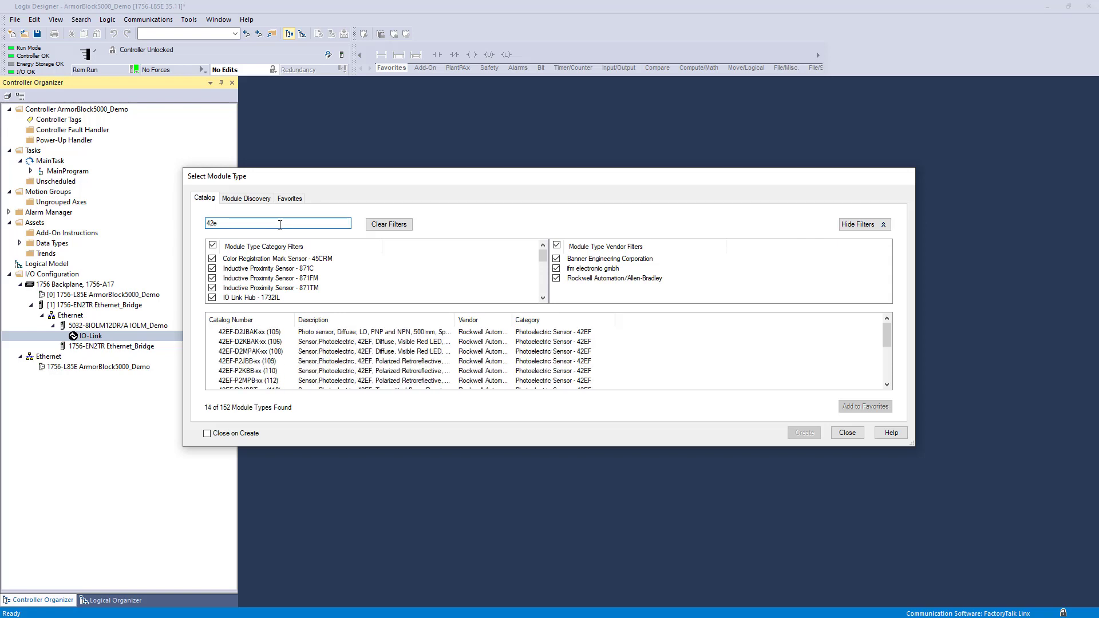
text(f-d2)
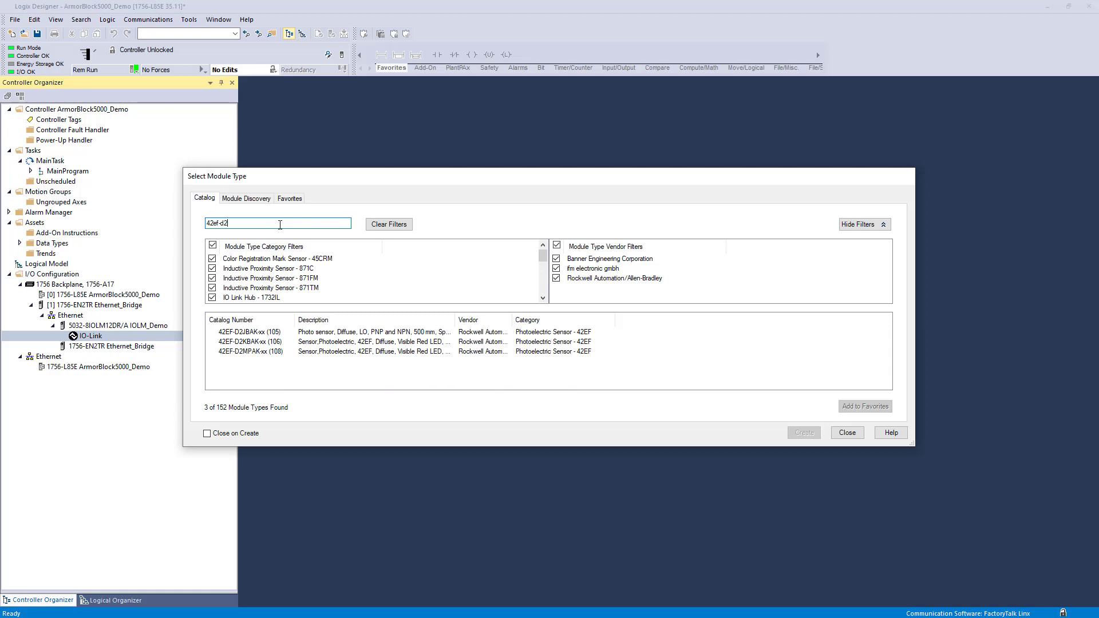
text(m)
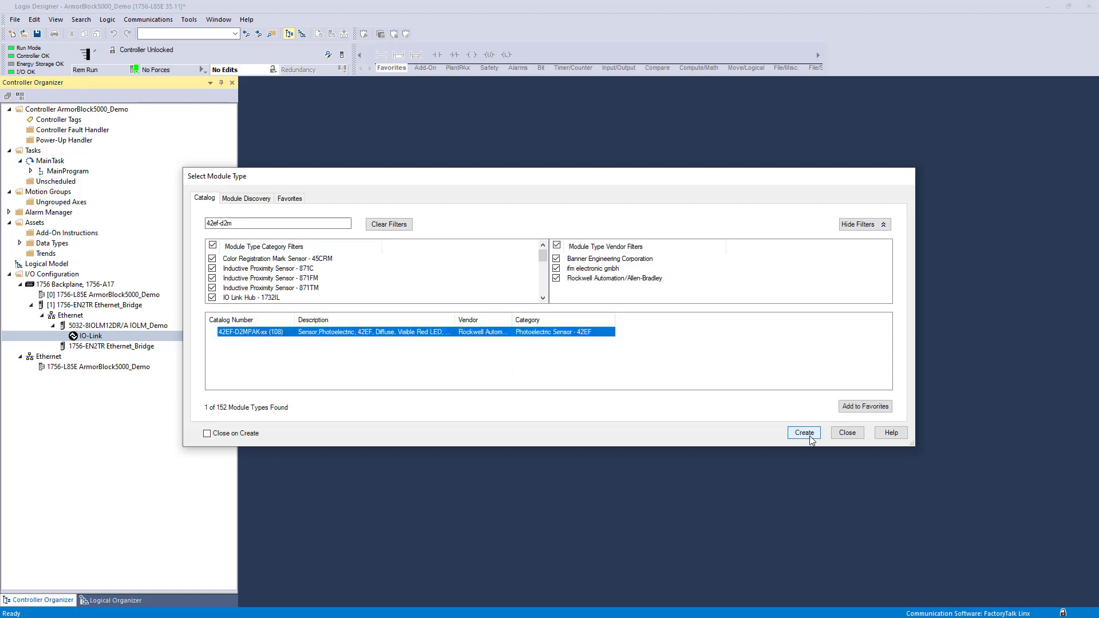
click(803, 432)
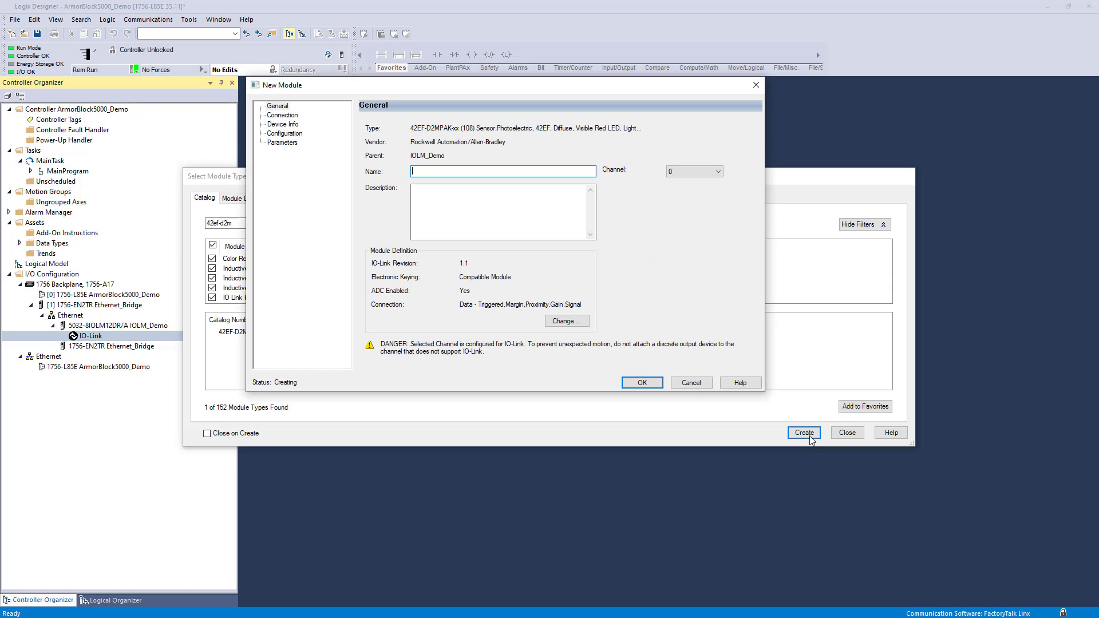
Name the module Sensor1, cancel module definition changes, and confirm online creation
text(Sensor)
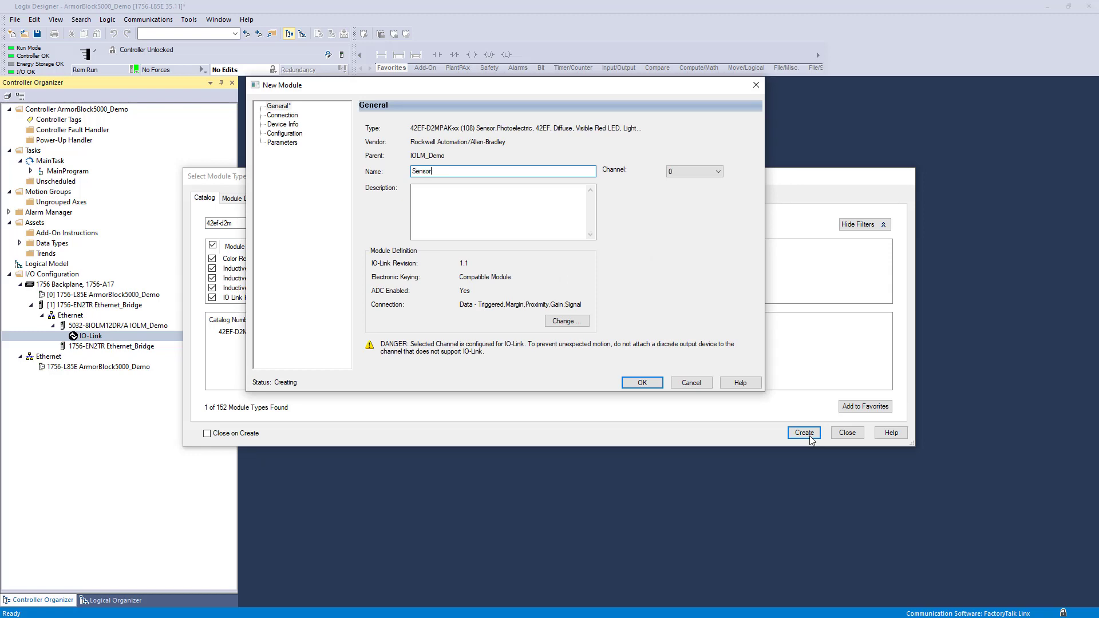
text(1)
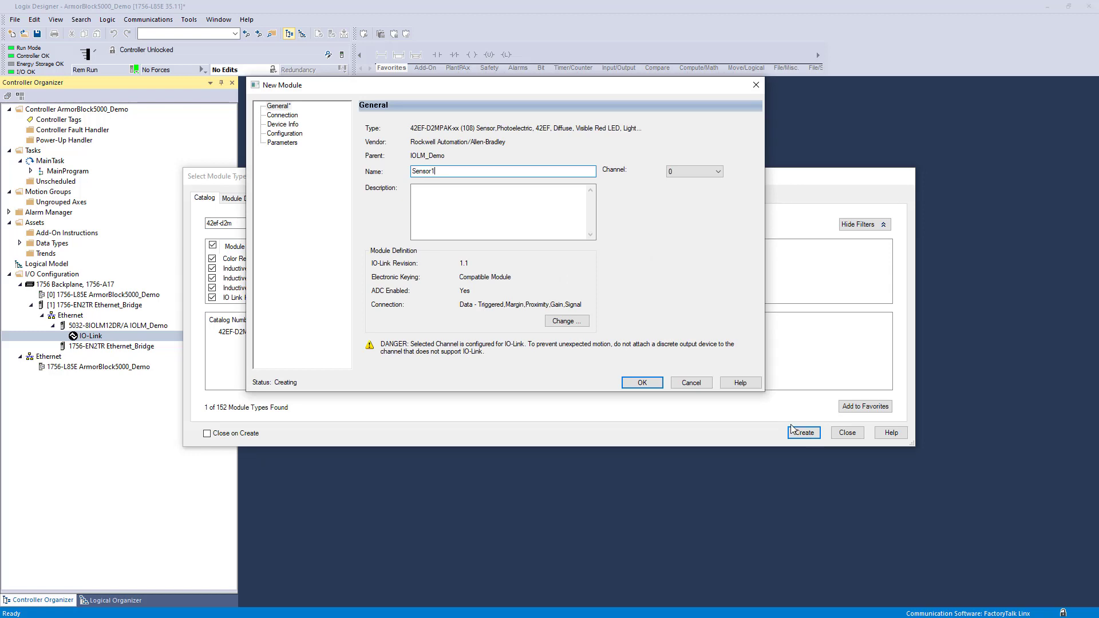
click(565, 321)
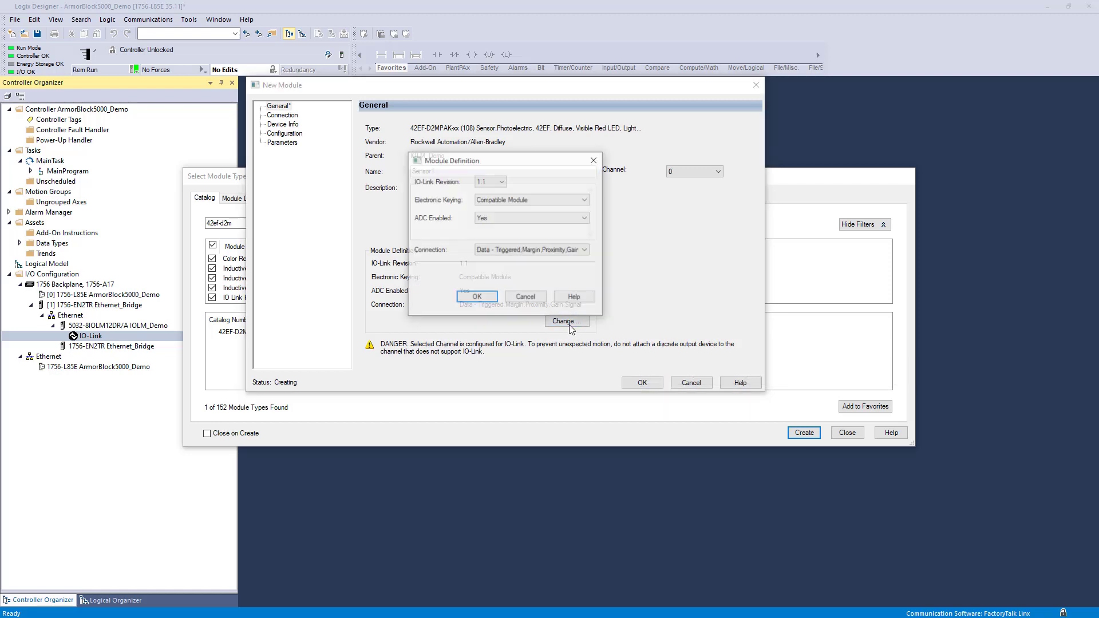
click(583, 217)
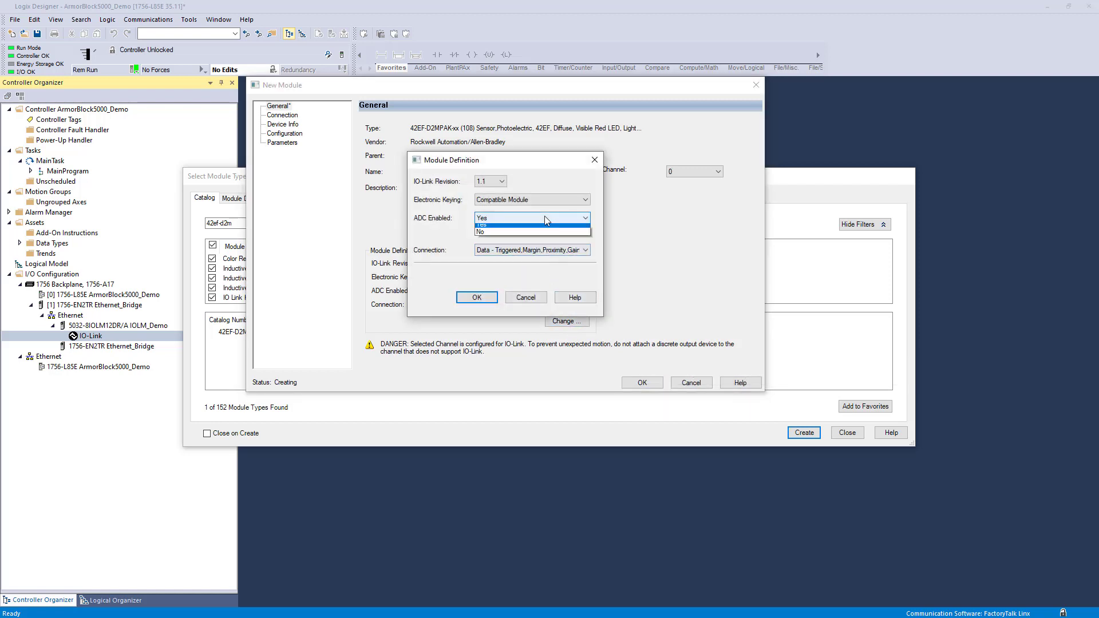
mouse_move(526, 236)
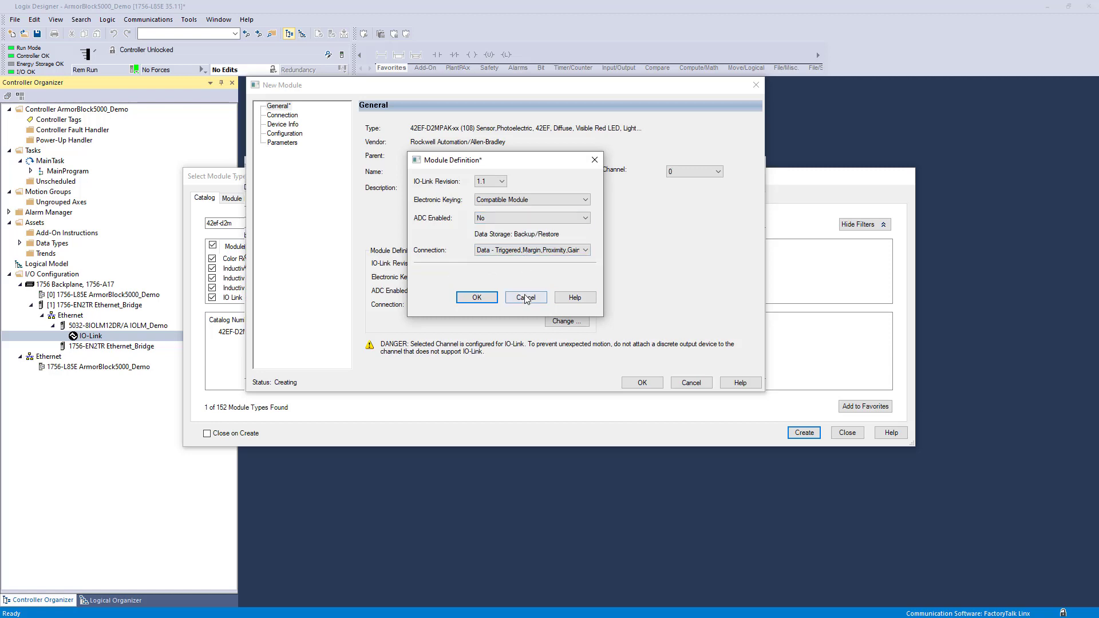
click(476, 297)
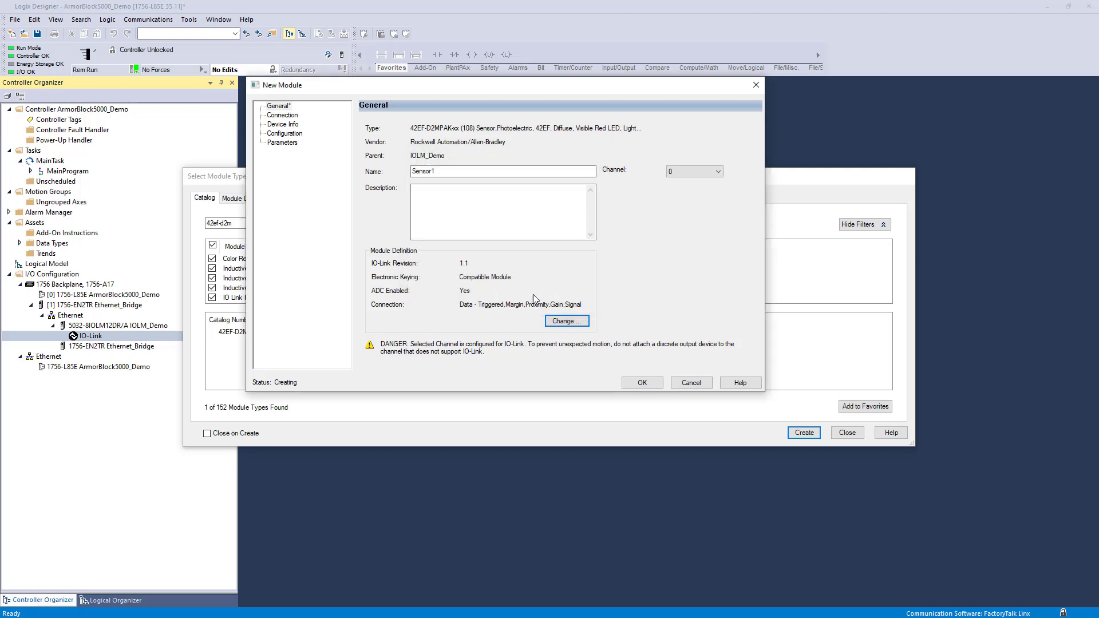
mouse_move(640, 383)
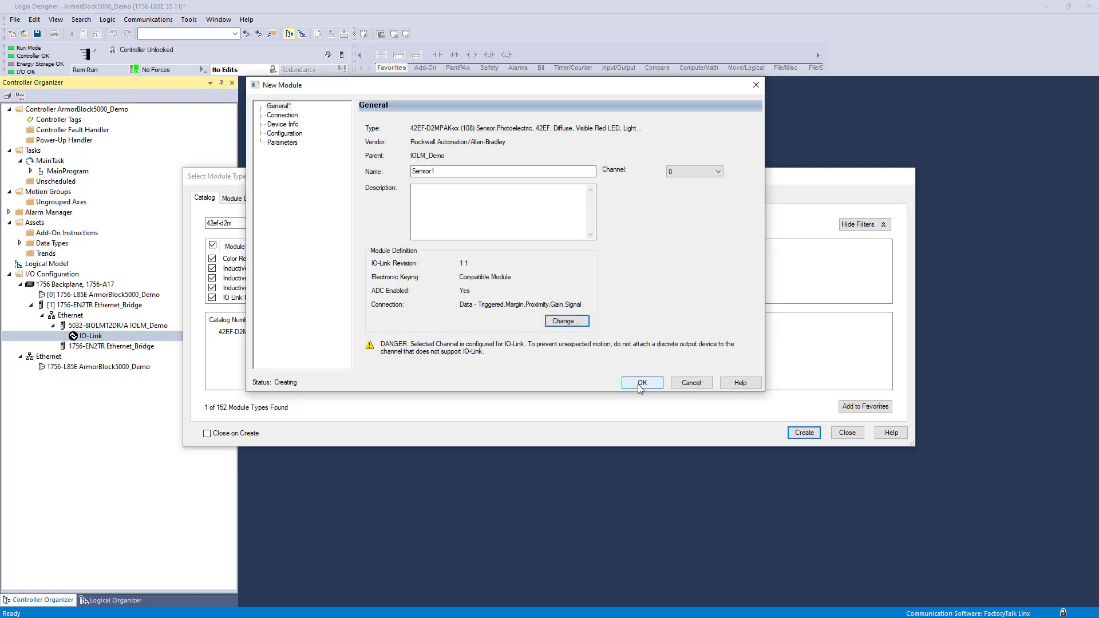
click(640, 381)
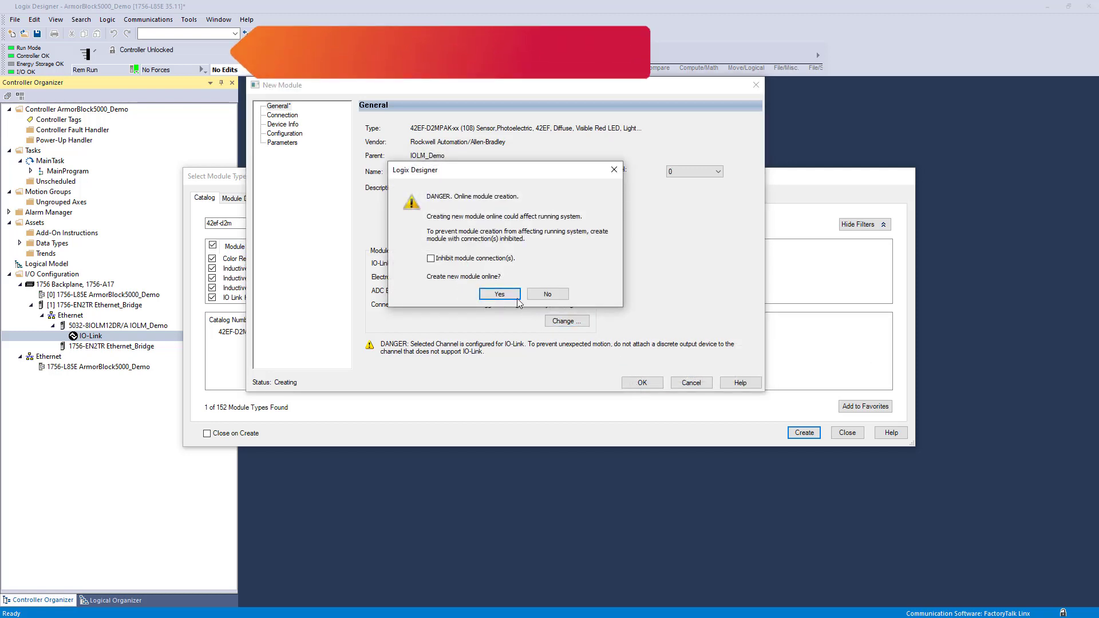
click(499, 293)
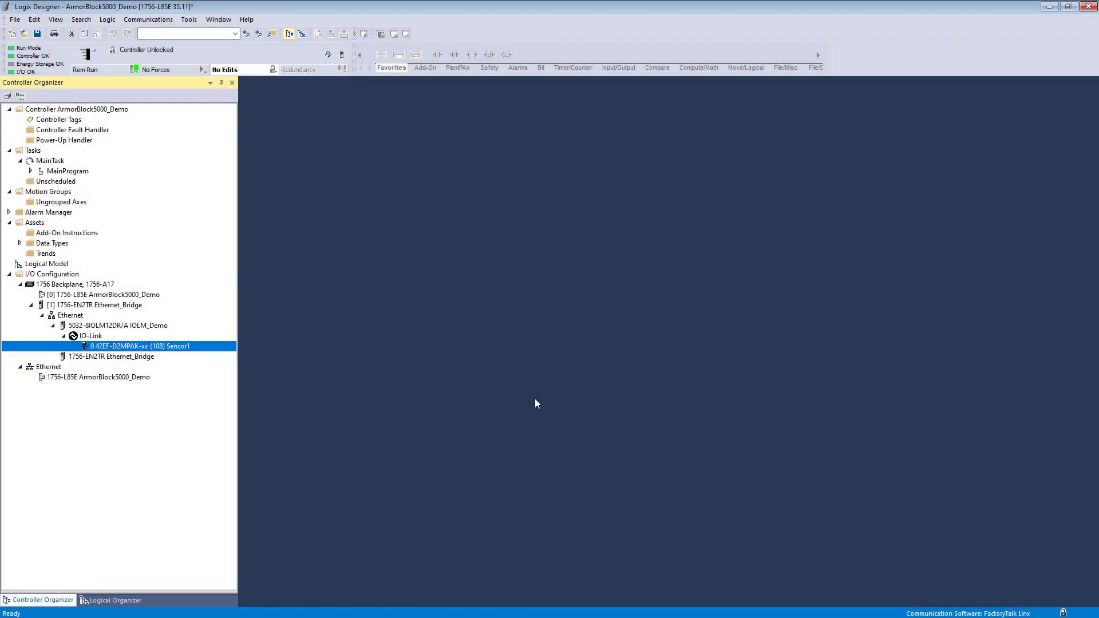
Discover IO-Link modules, create the 45CRM-4LHT1-D4 sensor, and register the TA2303 device file
right_click(90, 335)
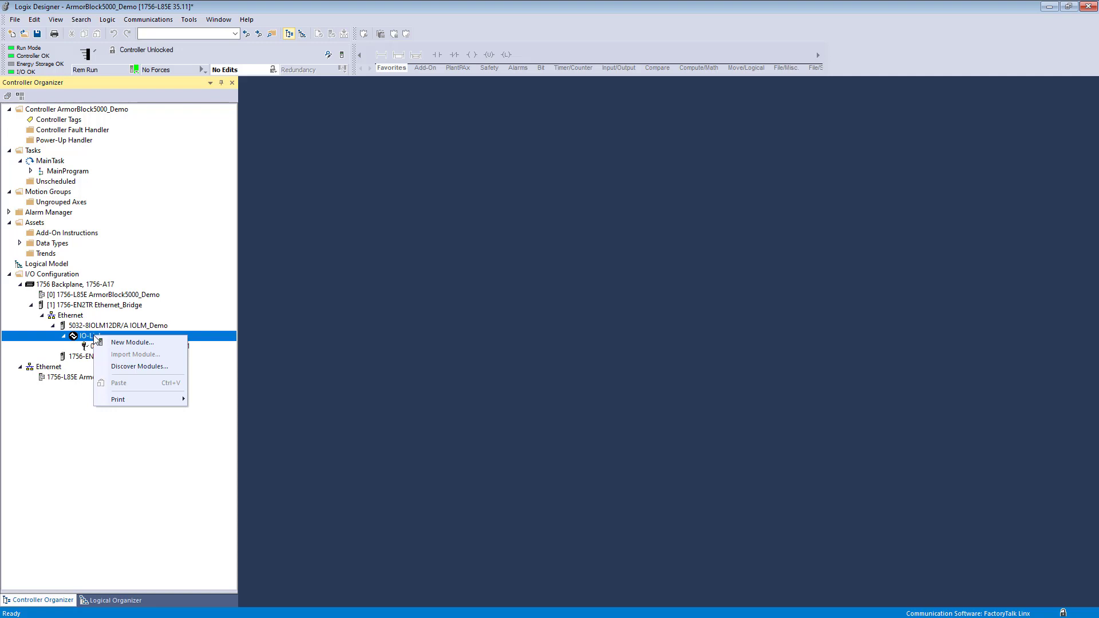
mouse_move(140, 366)
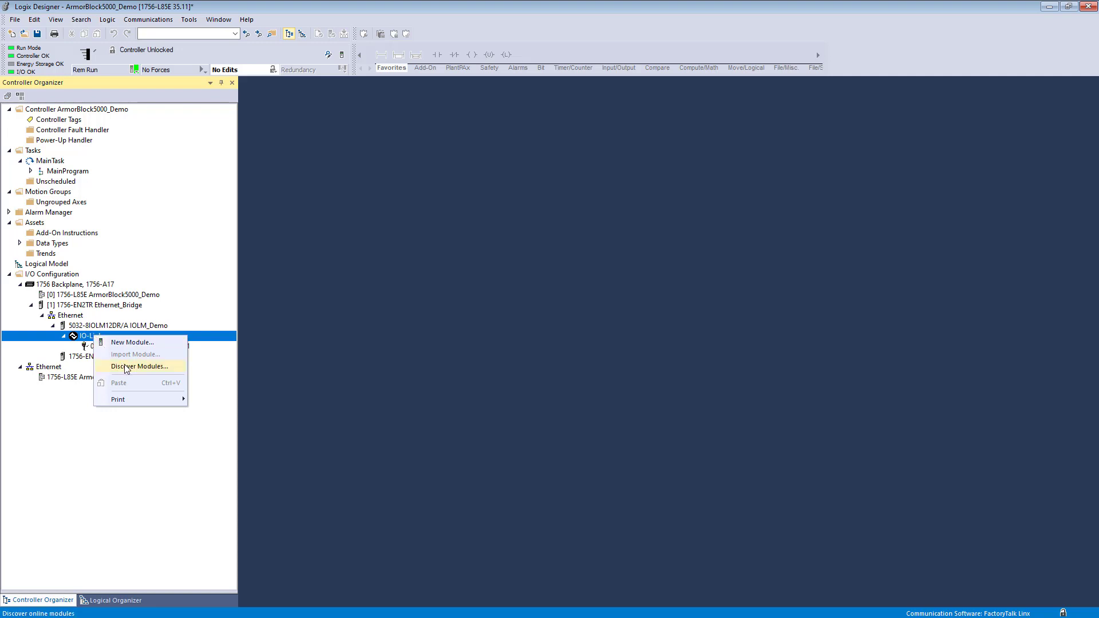
click(137, 366)
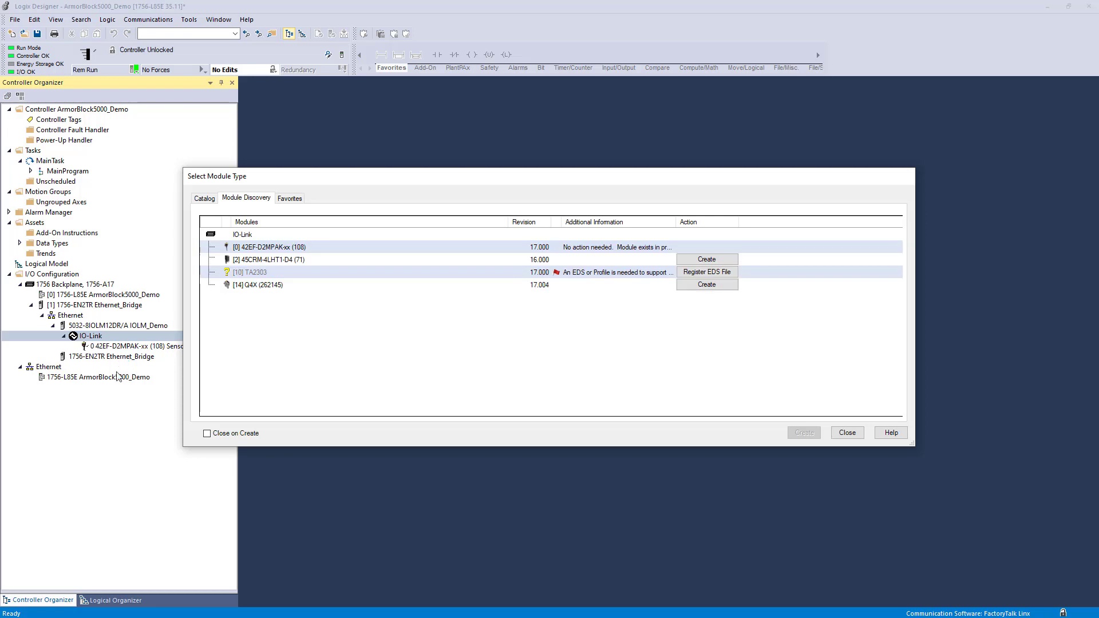
mouse_move(706, 259)
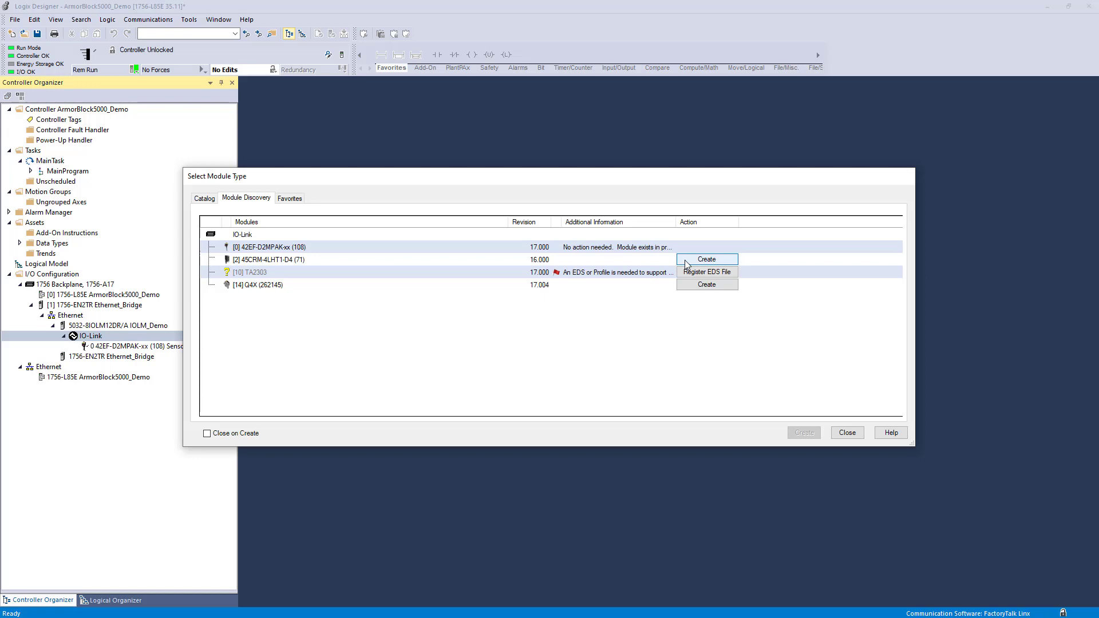
click(706, 259)
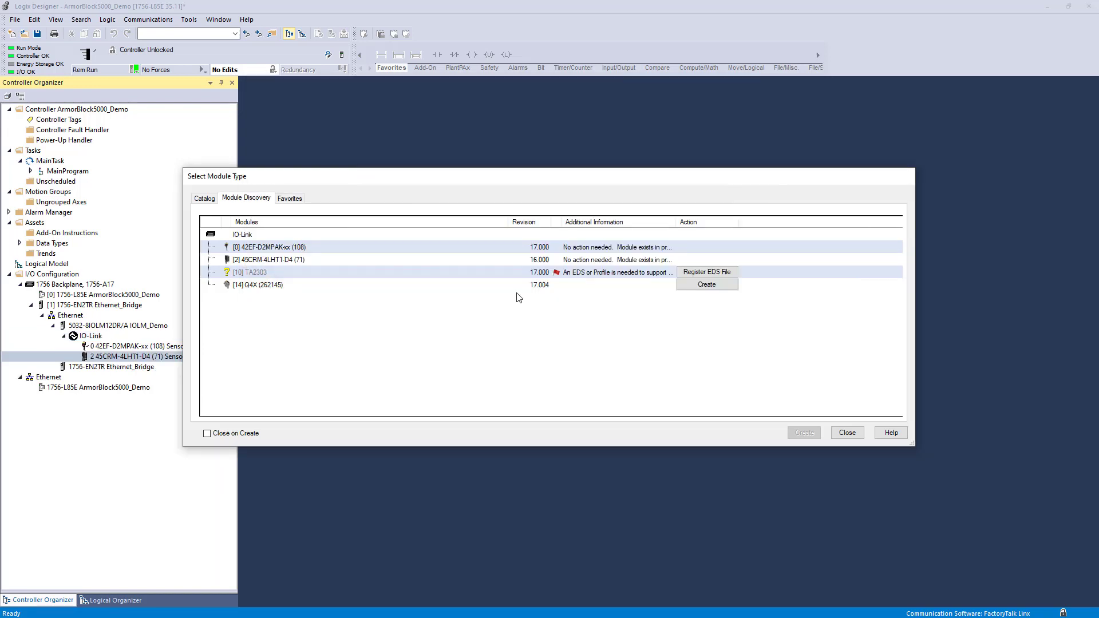
mouse_move(708, 272)
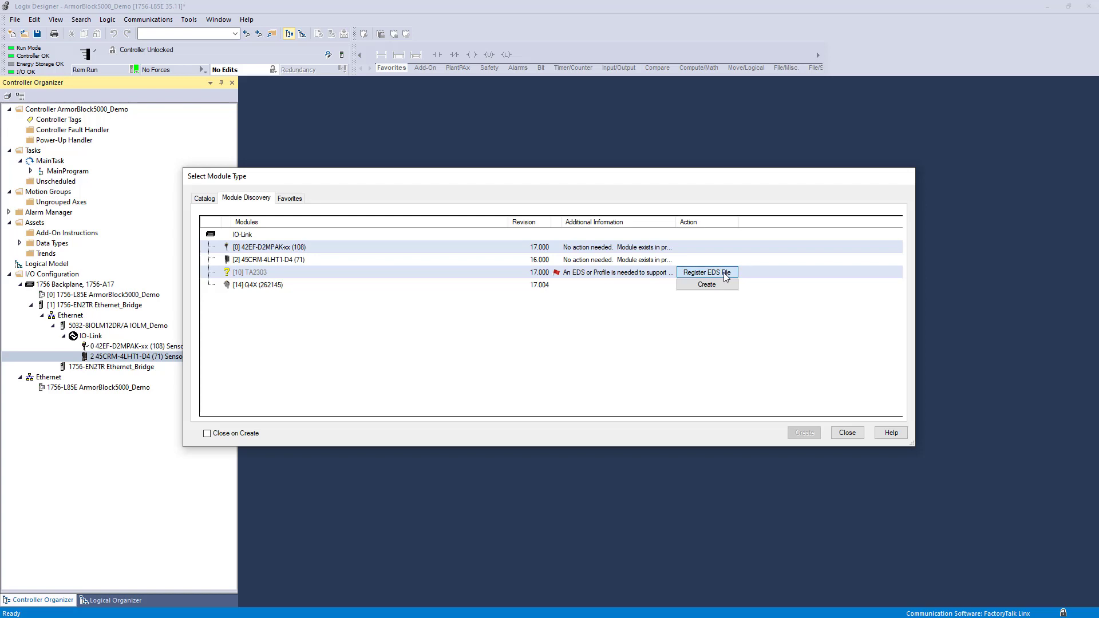
click(706, 272)
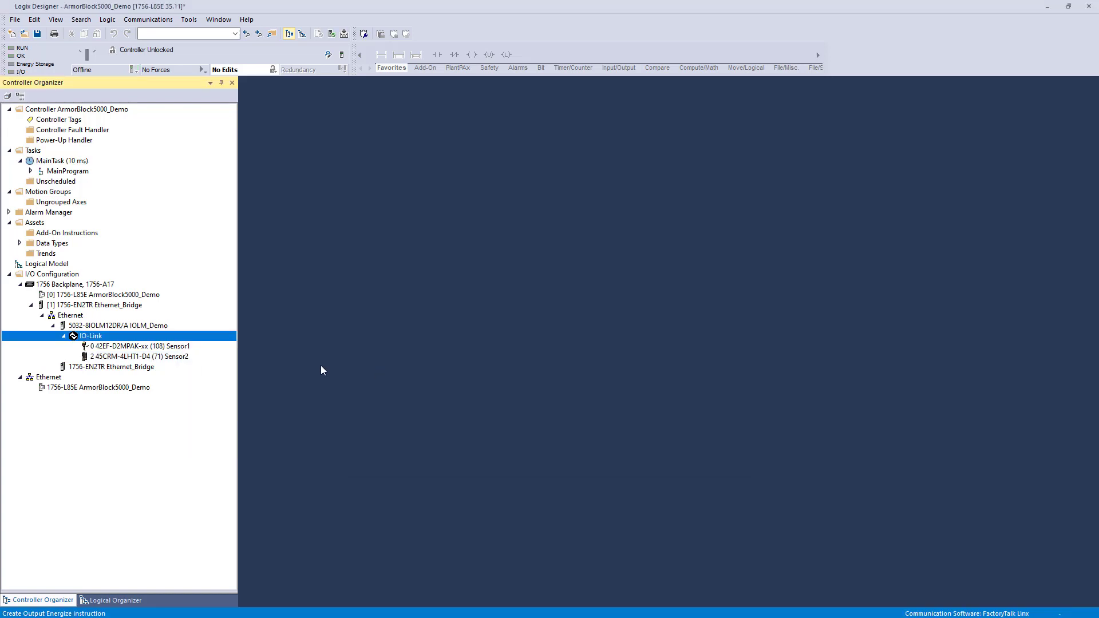
Copy Sensor1 and paste the duplicate onto the IO-Link bus
right_click(138, 346)
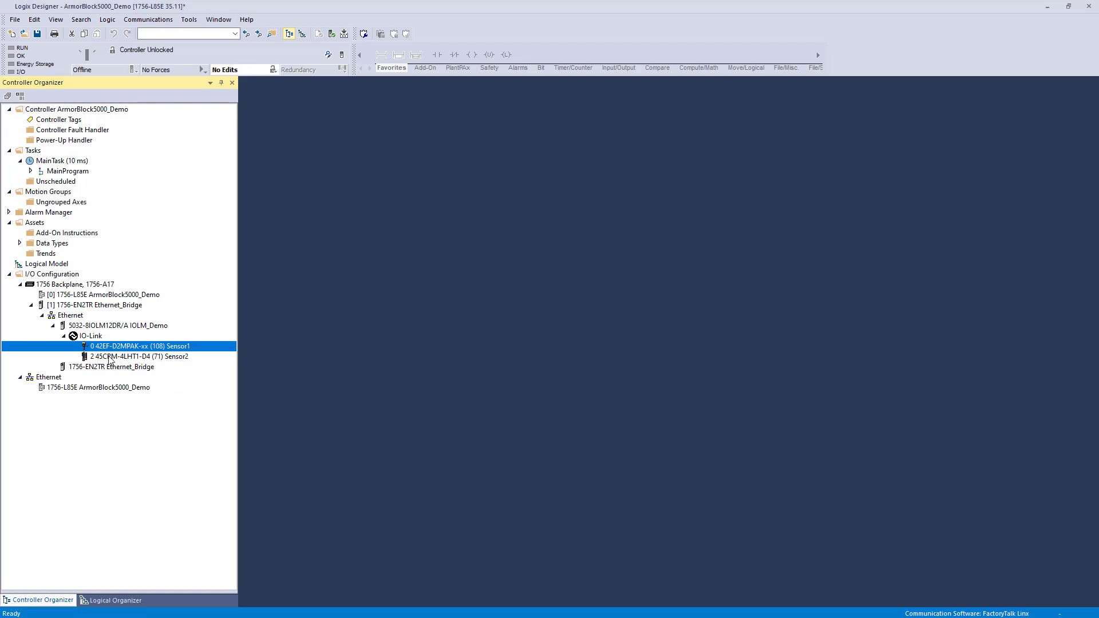
right_click(90, 336)
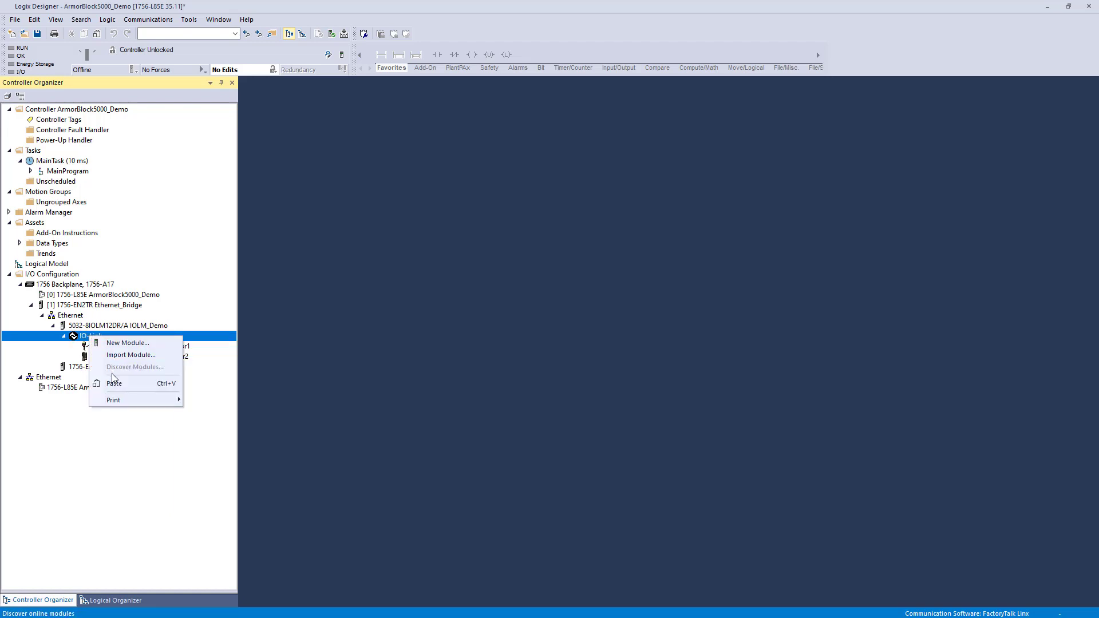
click(114, 384)
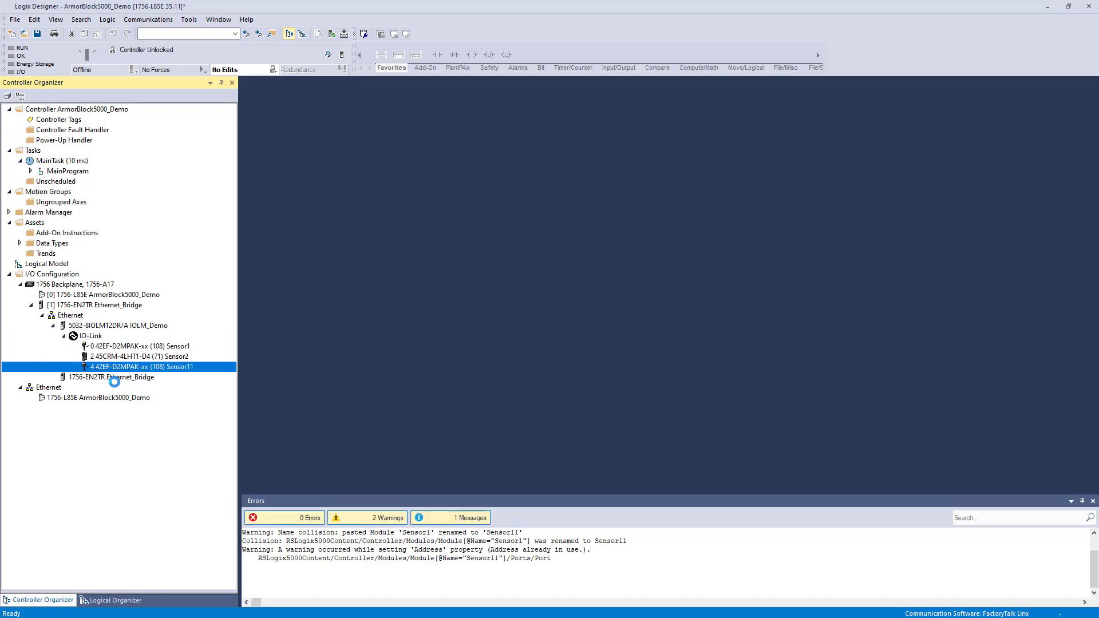